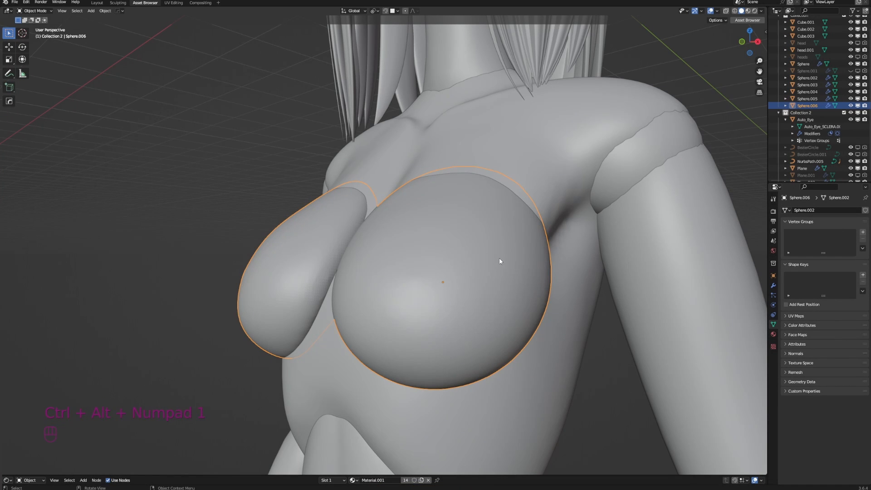
Step: Switch the chest sphere into Sculpt Mode via the mode pie menu, Grab brush active
key(Tab)
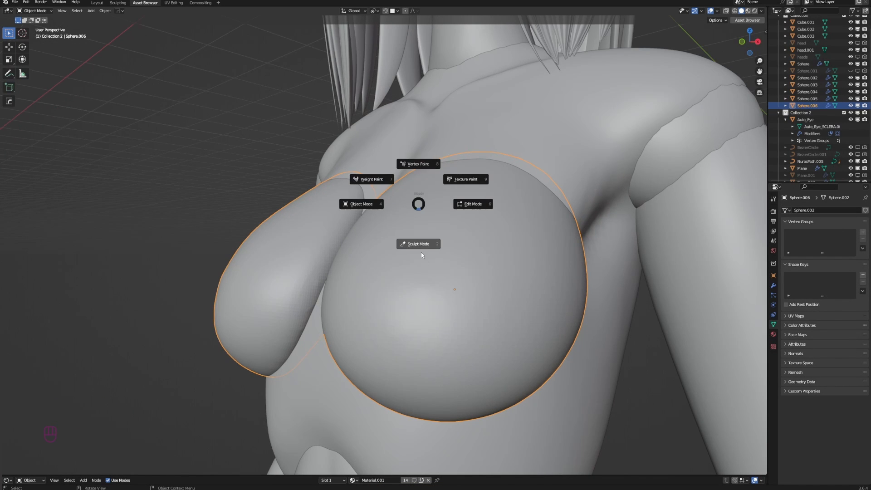
click(418, 244)
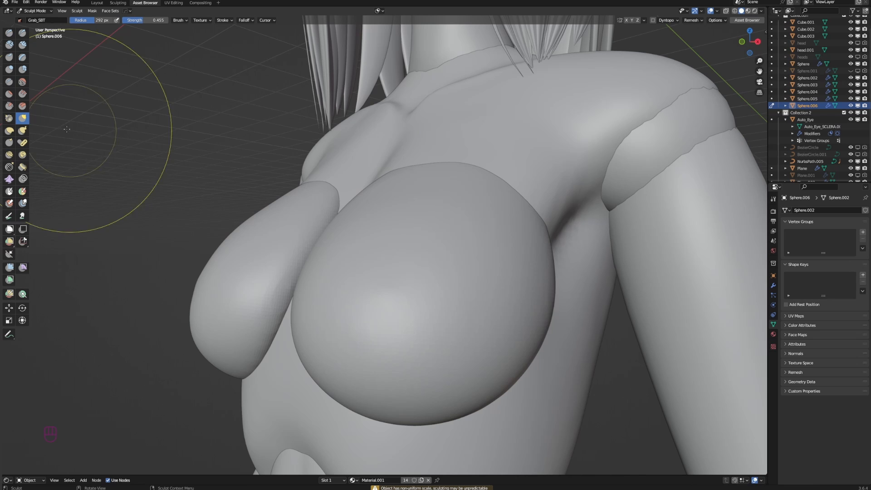
mouse_move(236, 91)
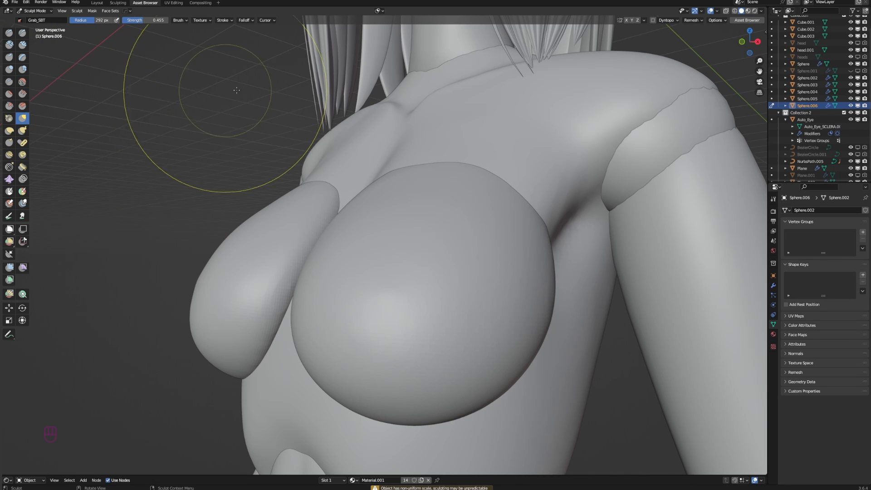
Step: Pull a small nub from the chest sphere and undo the stray stroke near the arm
click(245, 20)
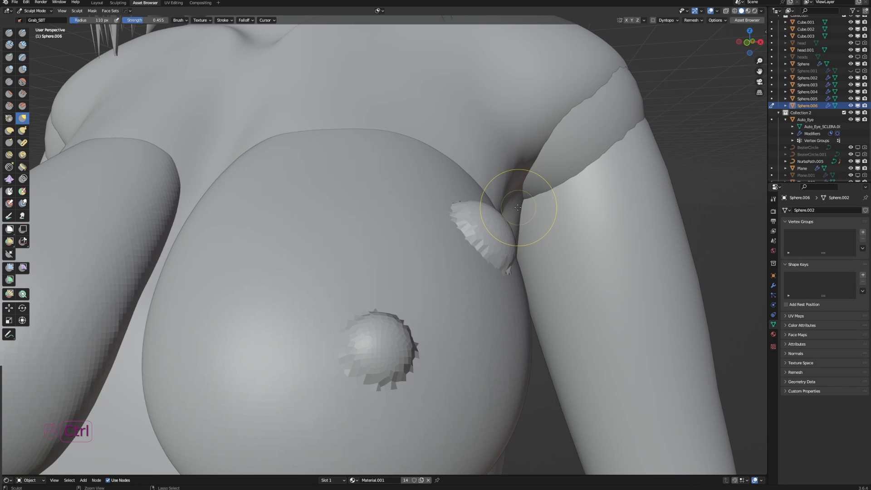
key(Ctrl+Z)
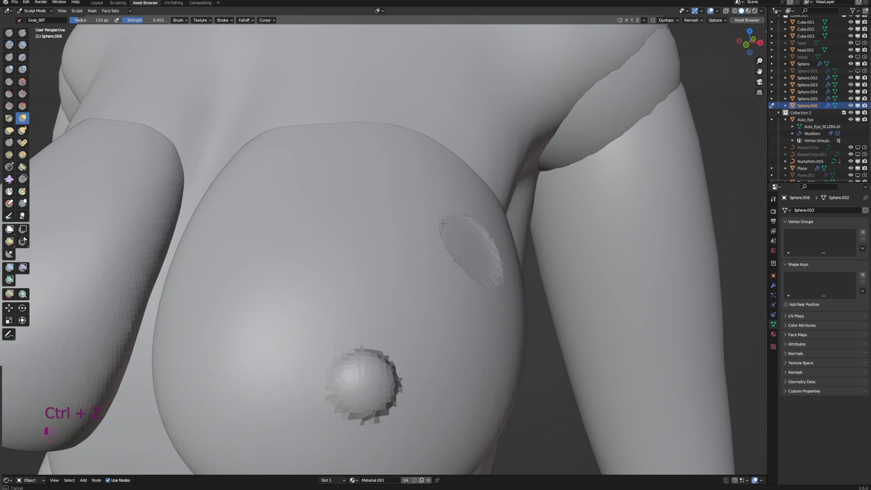
key(Ctrl+Z)
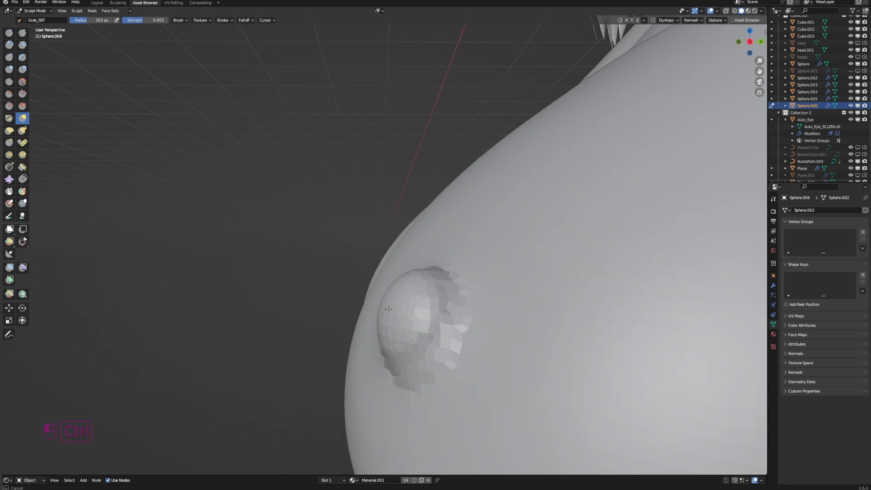
Step: Shrink the Grab brush radius and undo failed strokes while pulling smaller nubs
key(F)
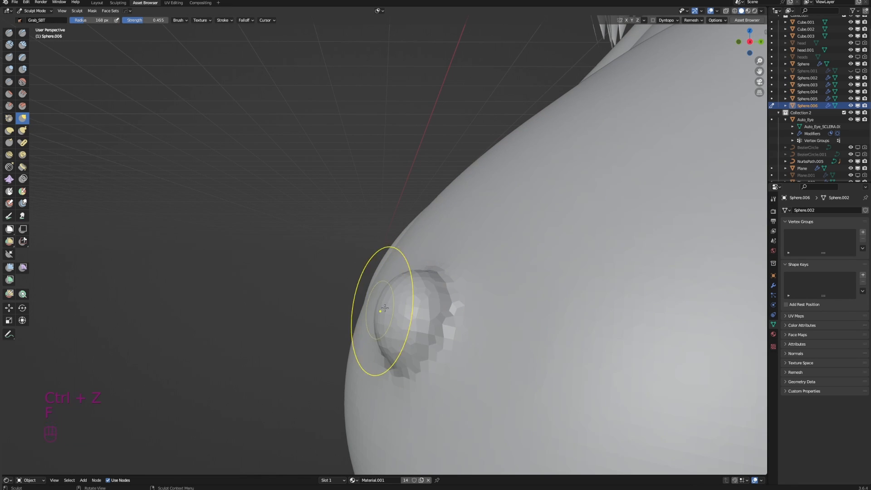
key(ctrl+z)
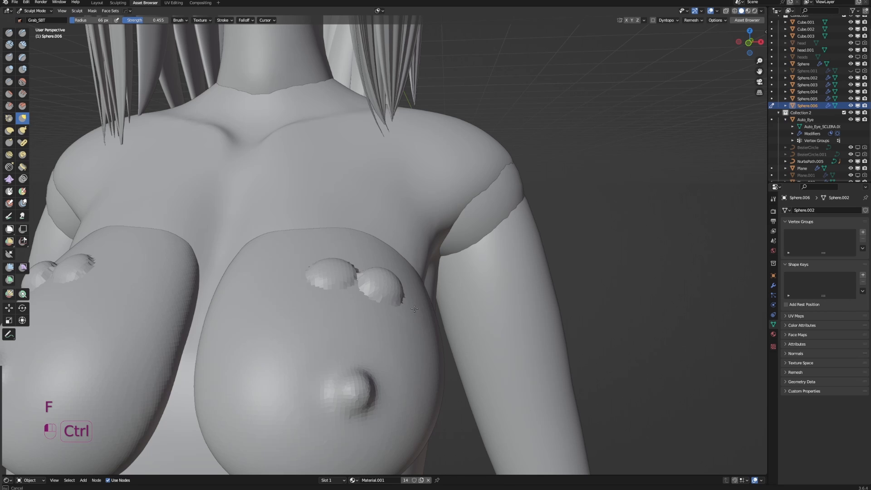
key(ctrl+z)
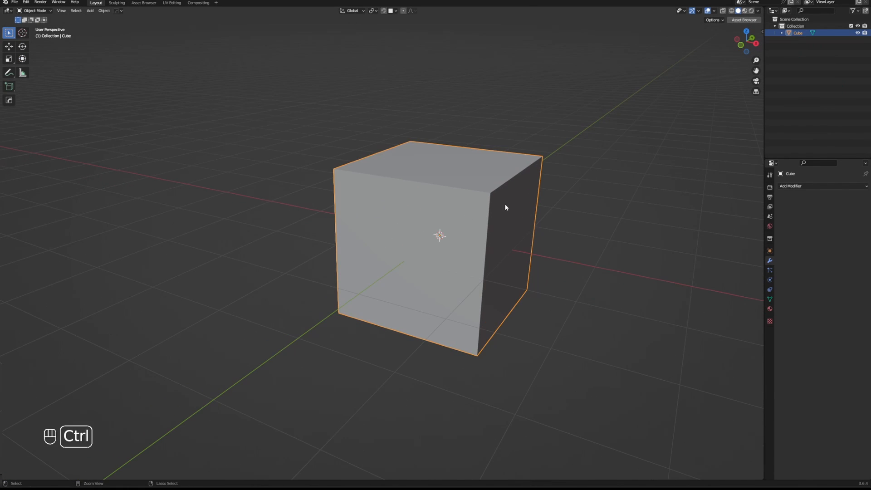
Step: Subdivide the default cube into a sphere, apply the modifier, and enter Sculpt Mode
key(ctrl+5)
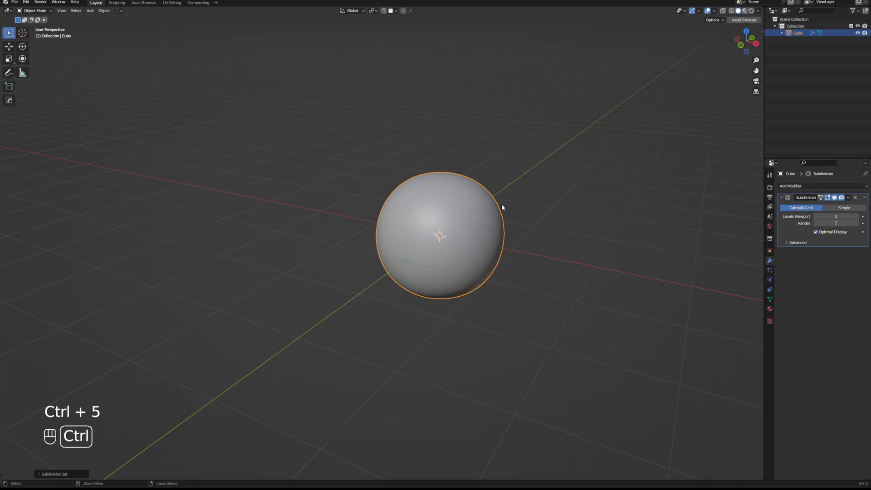
key(ctrl+a)
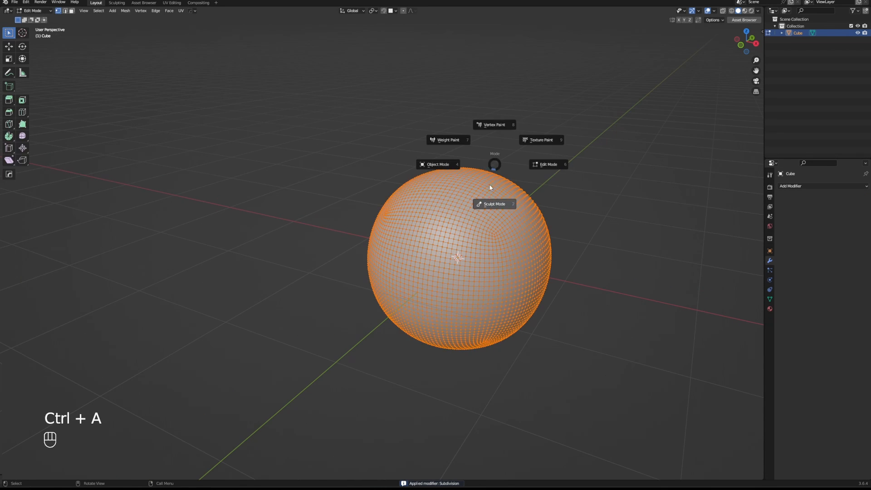
click(494, 204)
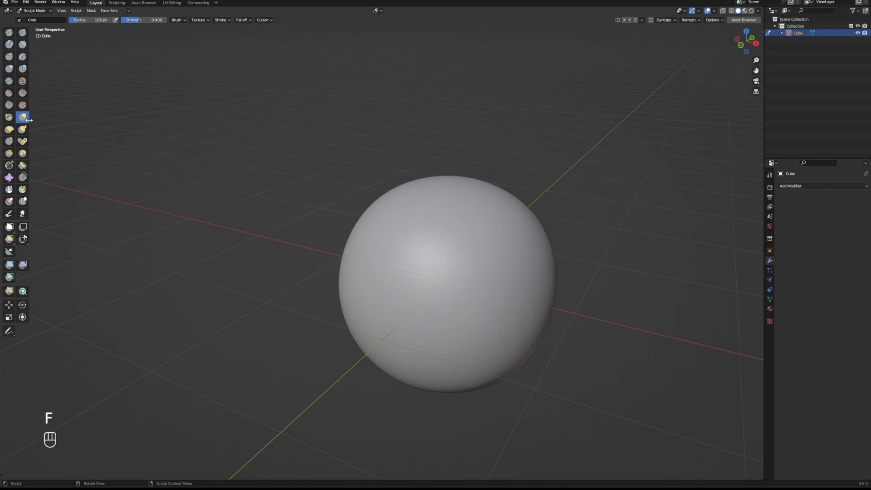
Step: Try the Sharp falloff for a top nub, then set the brush falloff to Sphere
click(243, 20)
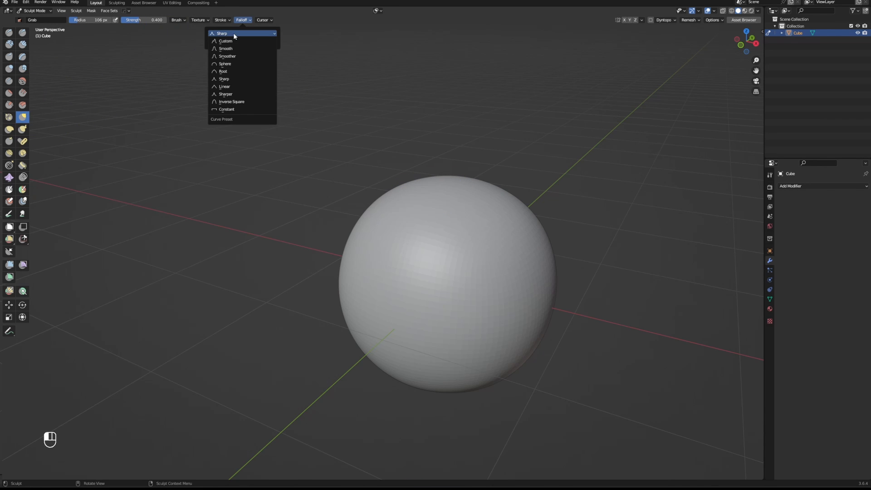
click(225, 64)
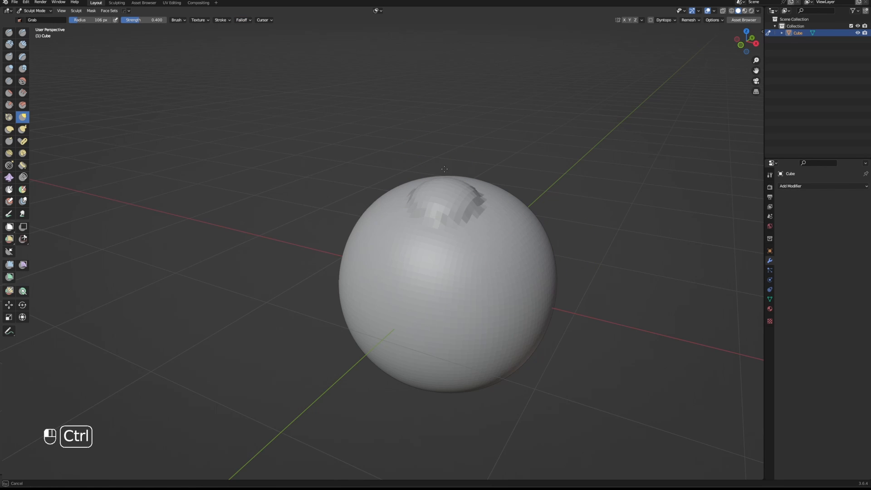
mouse_move(279, 44)
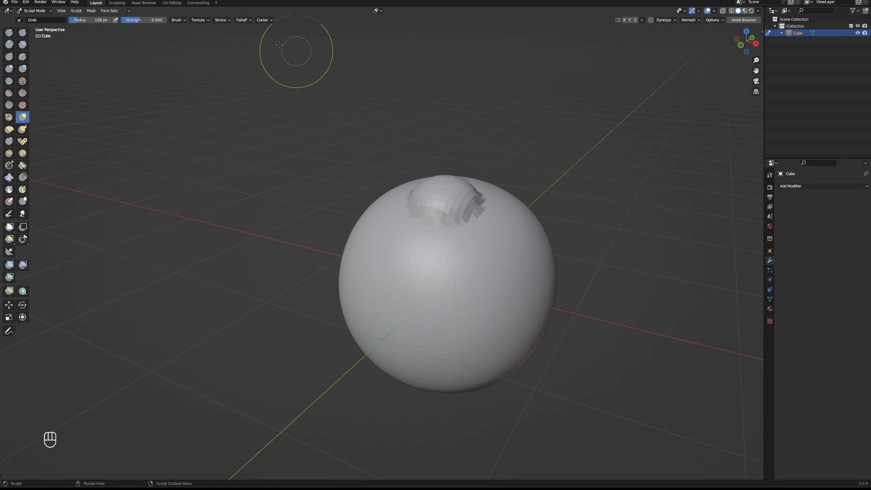
click(242, 19)
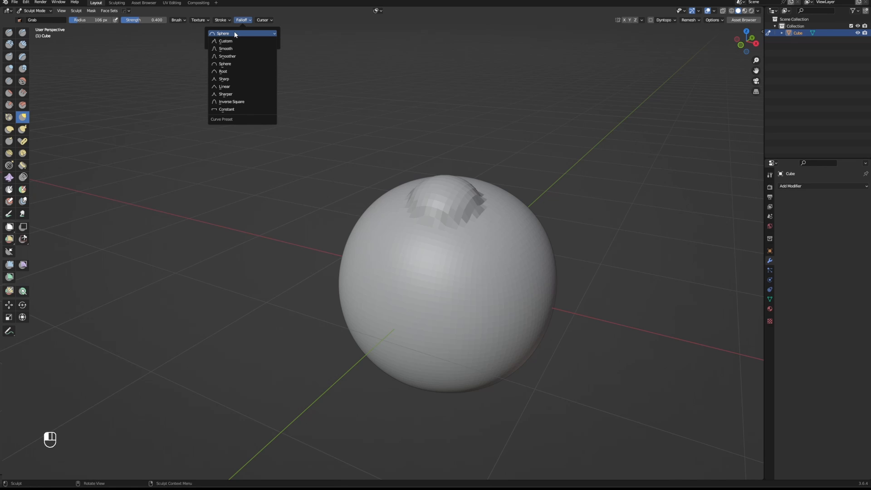
click(227, 109)
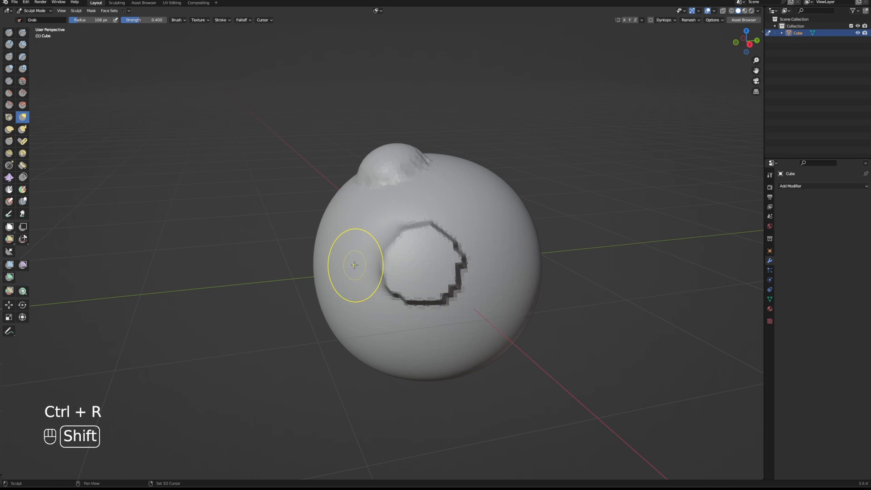
Step: Pull a rounded nub out of the sphere's side and smooth its rim
drag(354, 265, 396, 223)
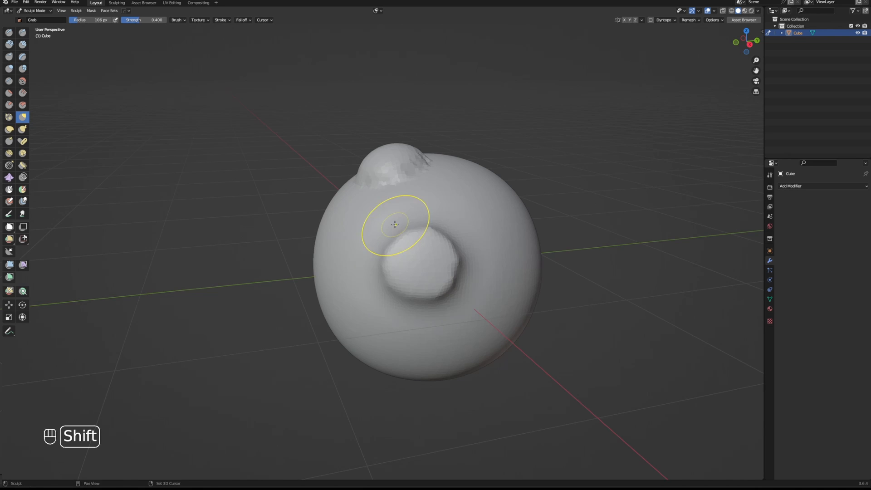
drag(394, 222, 414, 166)
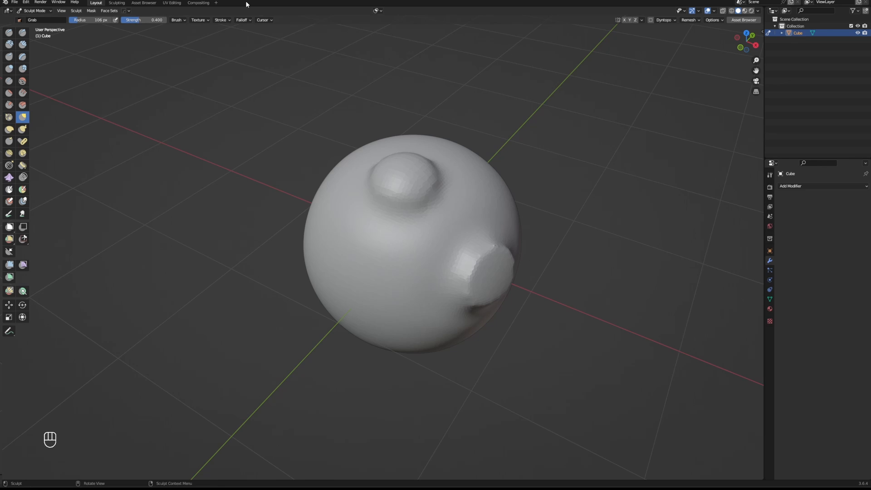
Step: Enlarge the brush radius and push a small dimple into the side nub
click(242, 19)
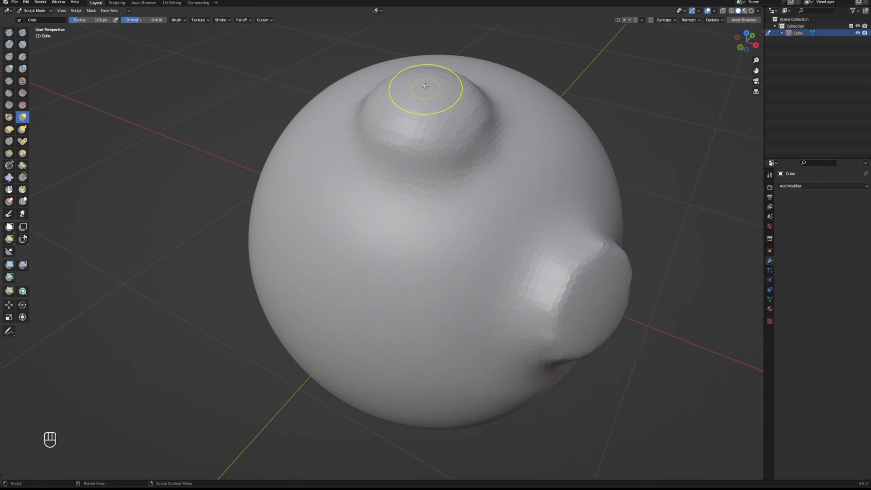
key(f)
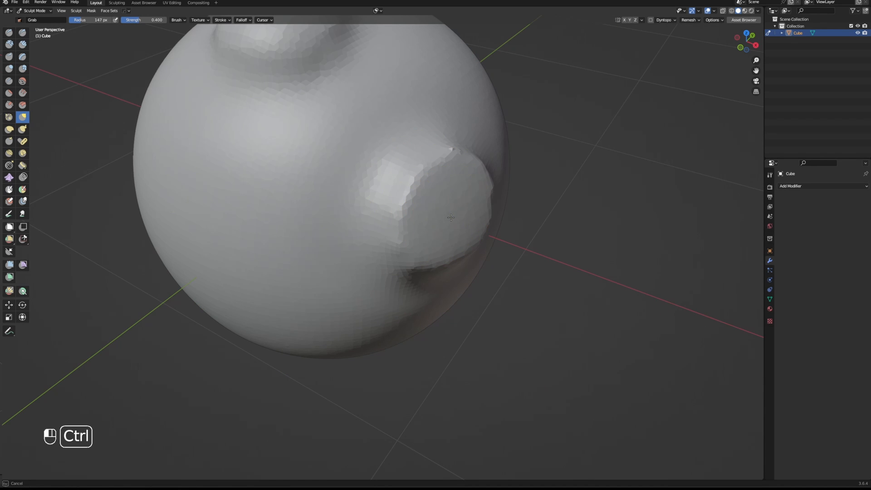
drag(451, 218, 456, 154)
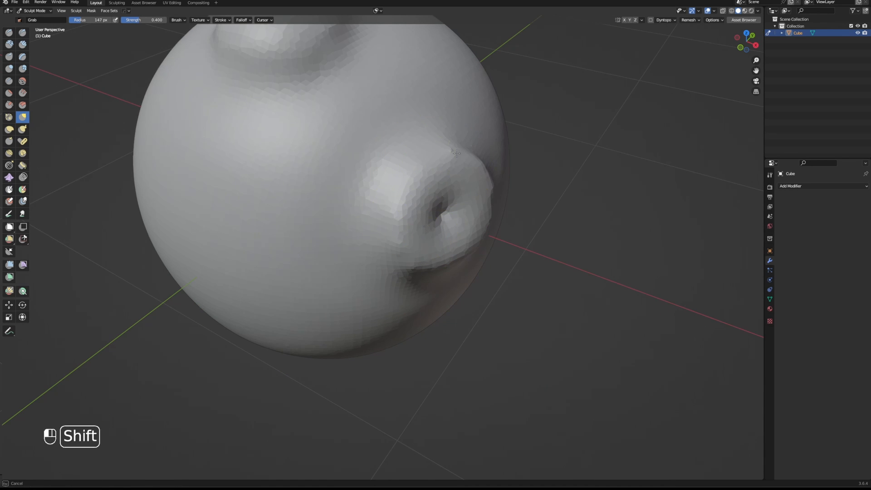